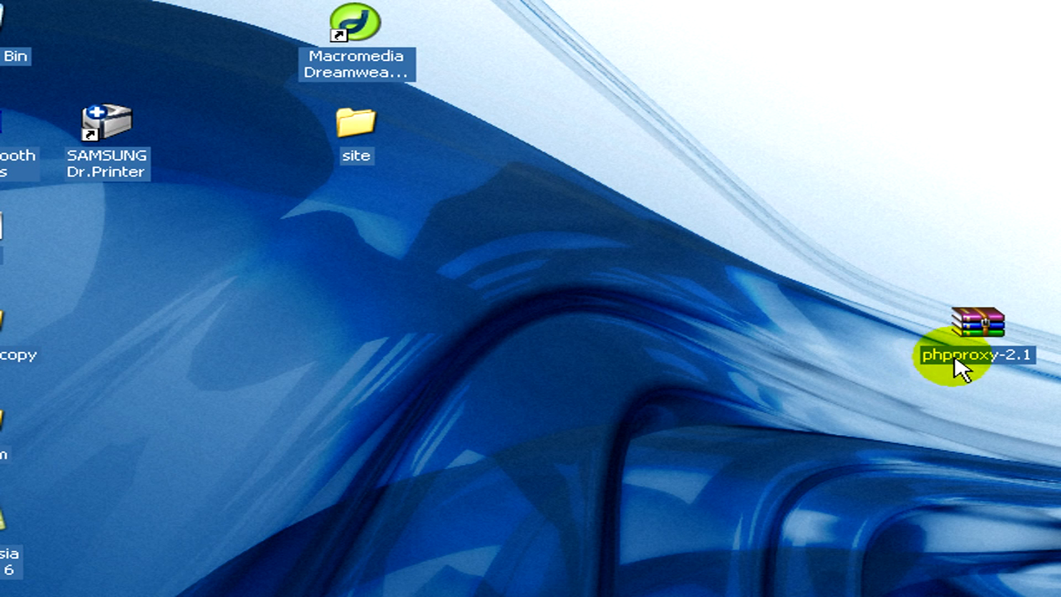
{"action": "mouse_move", "coordinate": [1013, 365]}
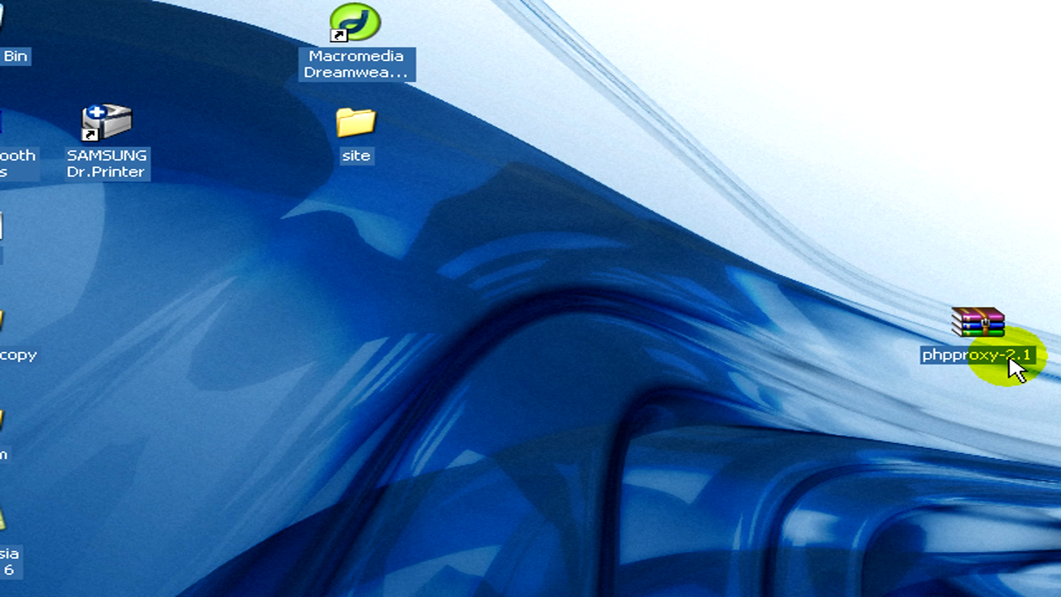
- Extract the phpproxy-2.1 archive into its own phpproxy-2.1 folder on the desktop
{"action": "right_click", "coordinate": [971, 332]}
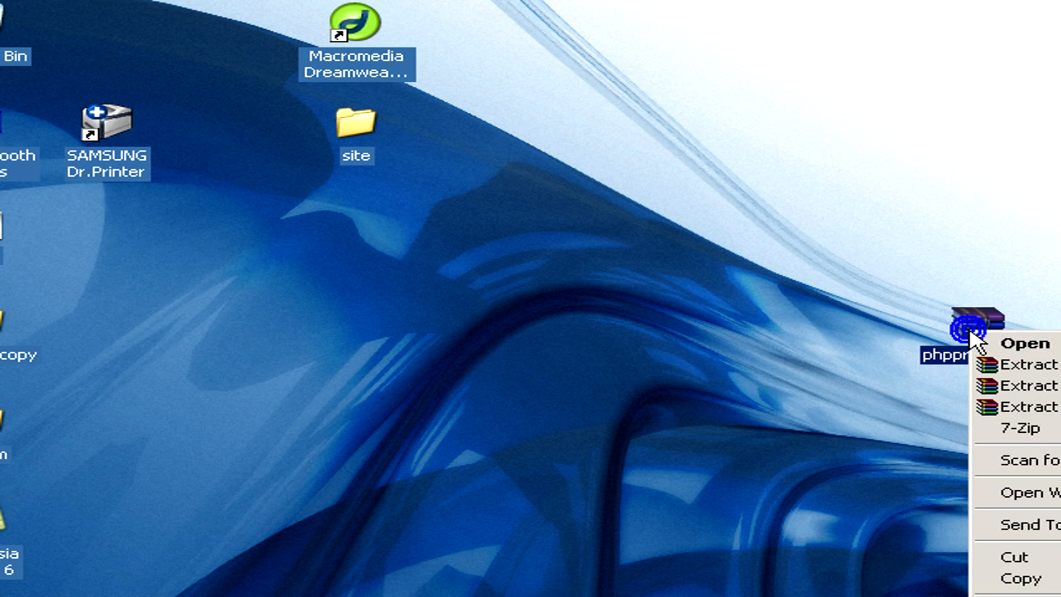
{"action": "left_click", "coordinate": [1022, 344]}
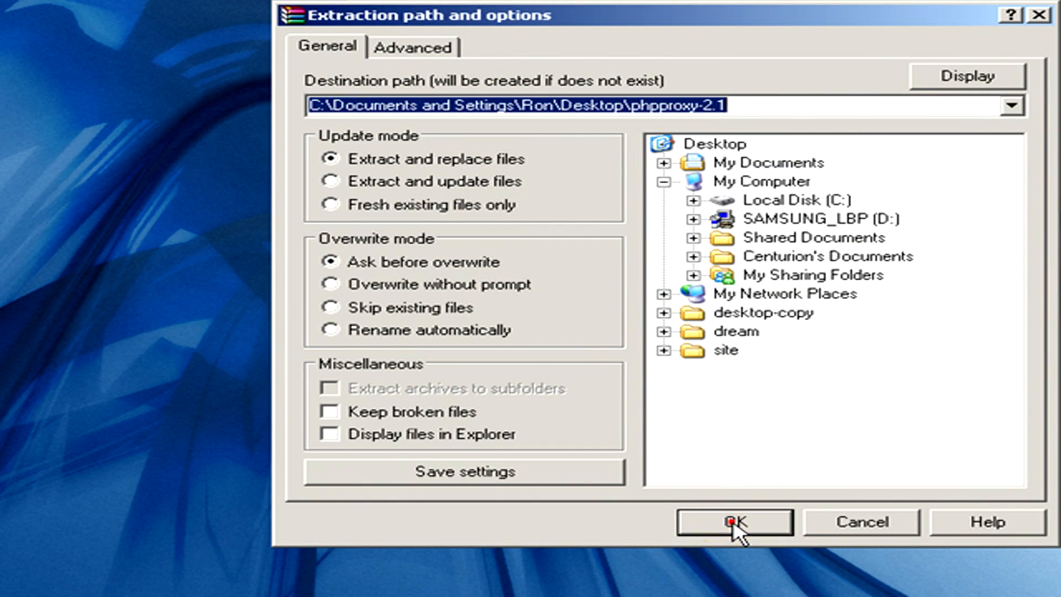
{"action": "left_click", "coordinate": [734, 521]}
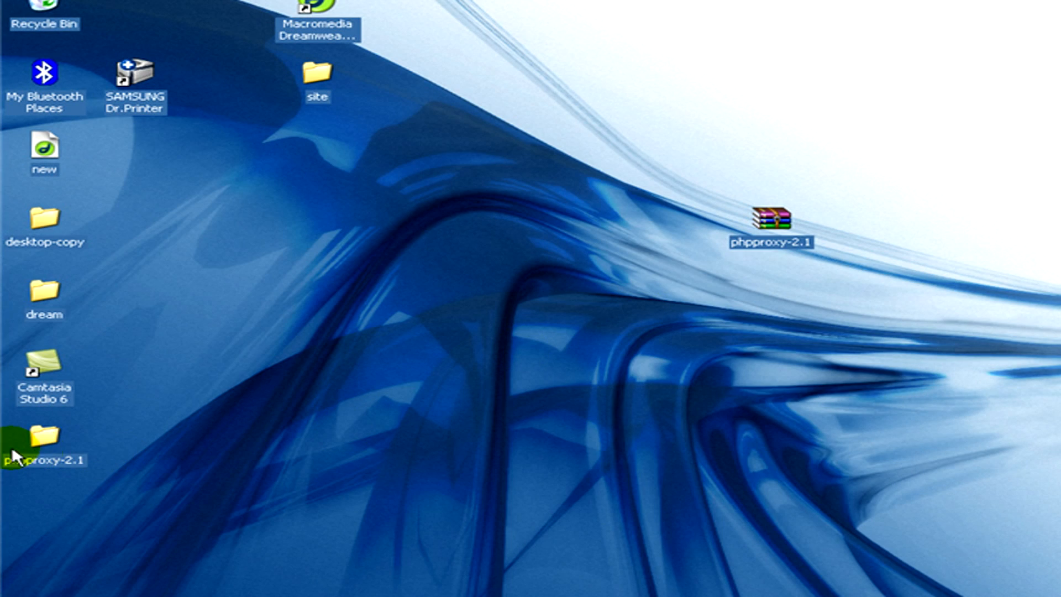
- Move the extracted folder beside the archive and open its inner phpproxy-2.1 folder
{"action": "left_click_drag", "start_coordinate": [44, 437], "coordinate": [775, 298]}
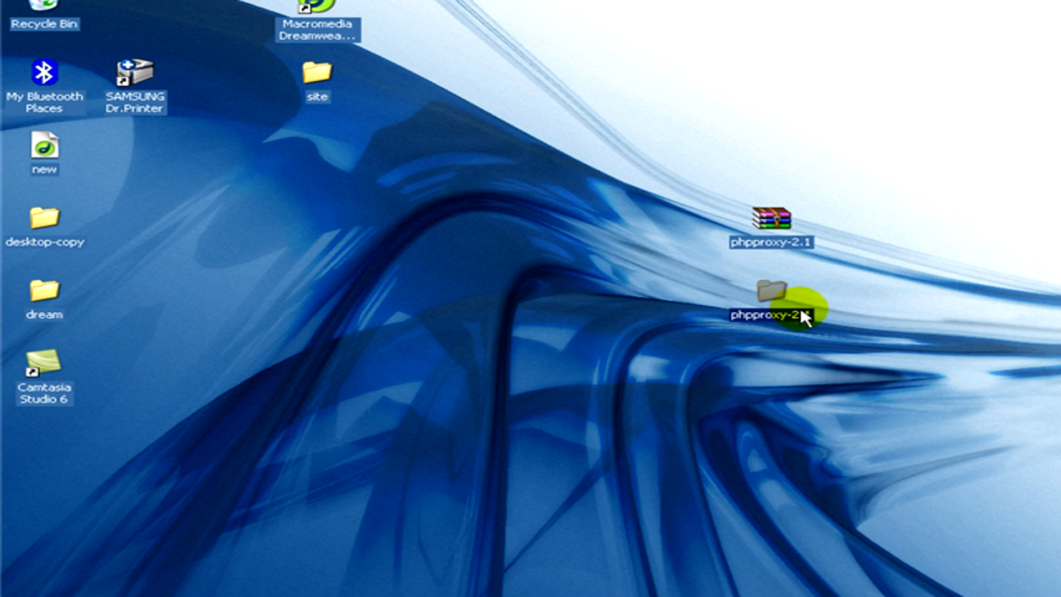
{"action": "double_click", "coordinate": [763, 311]}
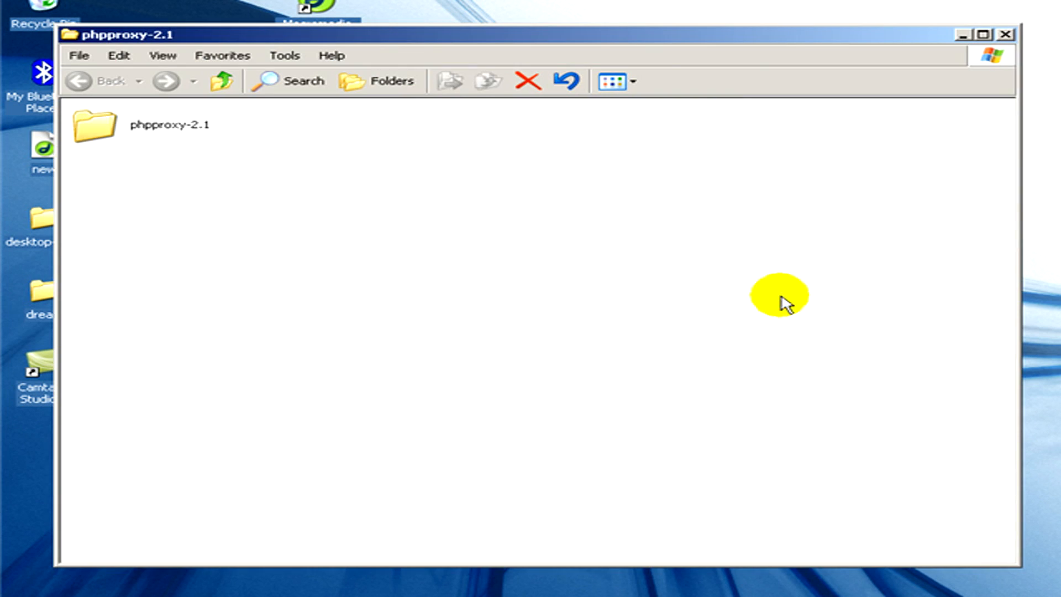
{"action": "double_click", "coordinate": [95, 130]}
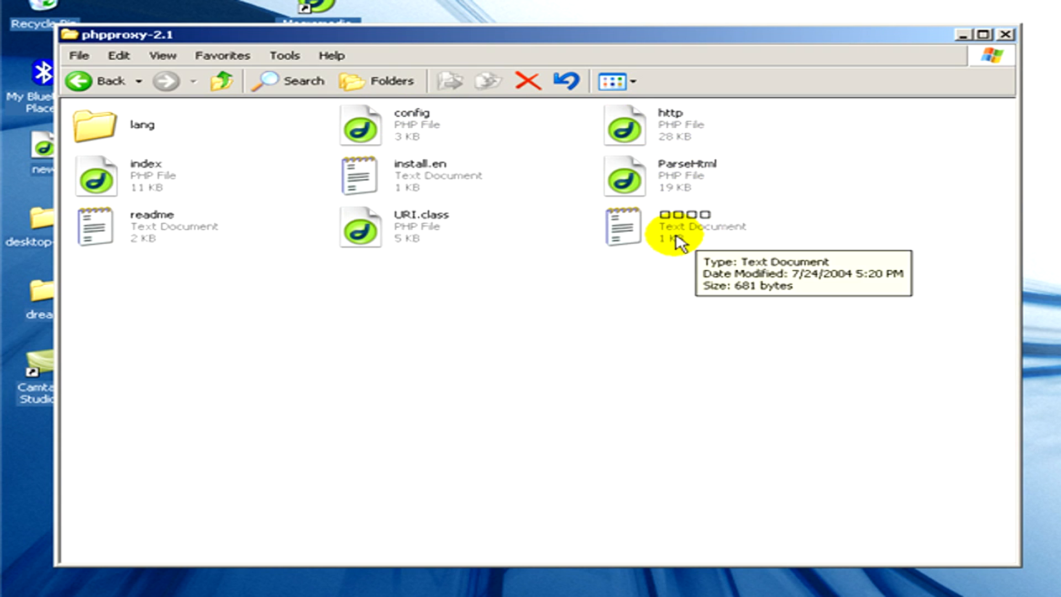
{"action": "mouse_move", "coordinate": [614, 129]}
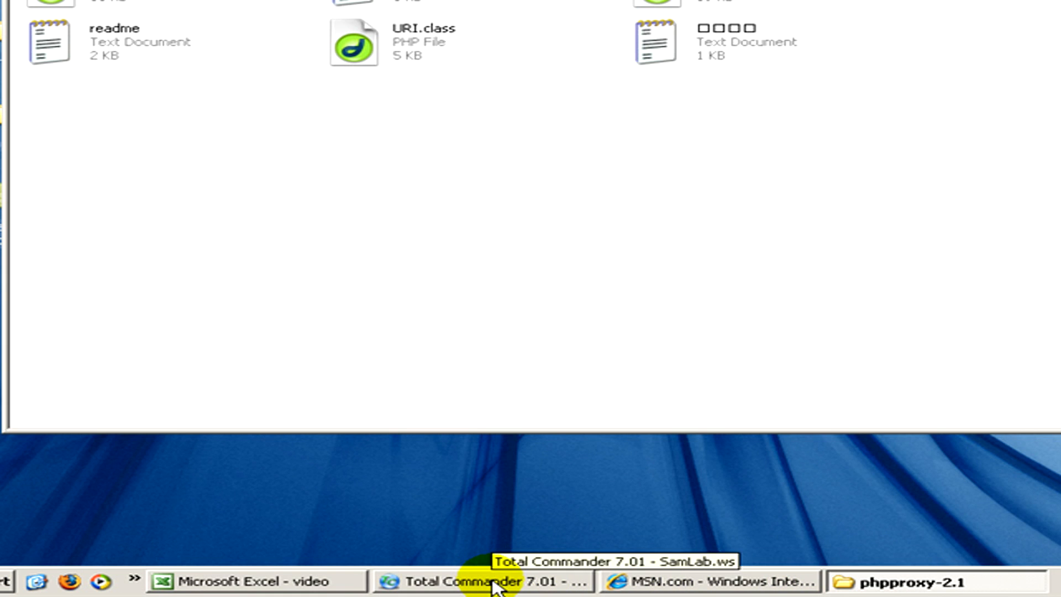
- Create a 'test' folder on the globile-estate.com FTP server in Total Commander
{"action": "left_click", "coordinate": [479, 581]}
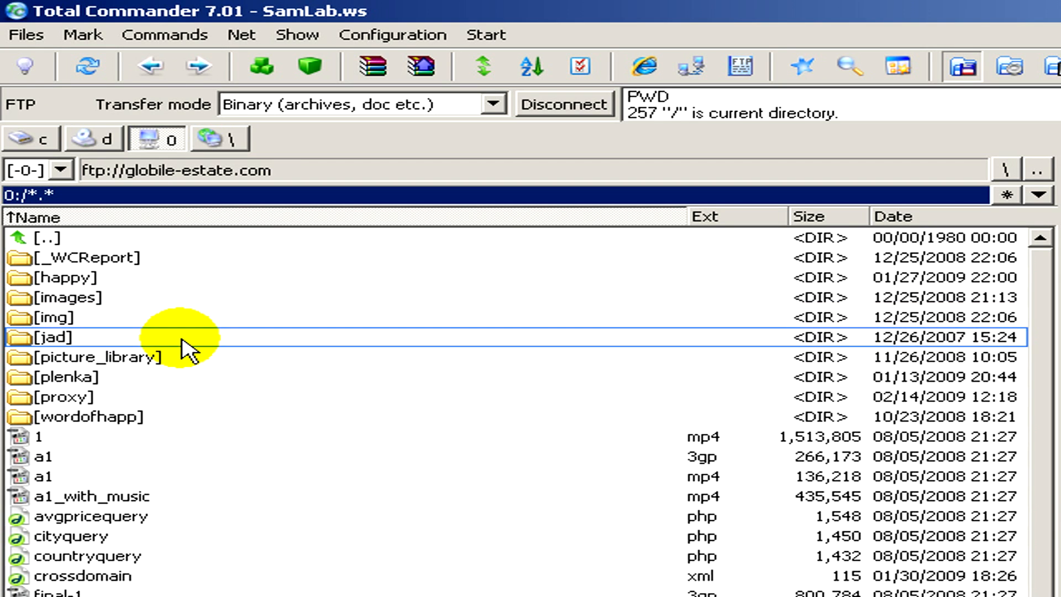
{"action": "left_click", "coordinate": [68, 396]}
{"action": "type", "text": "te"}
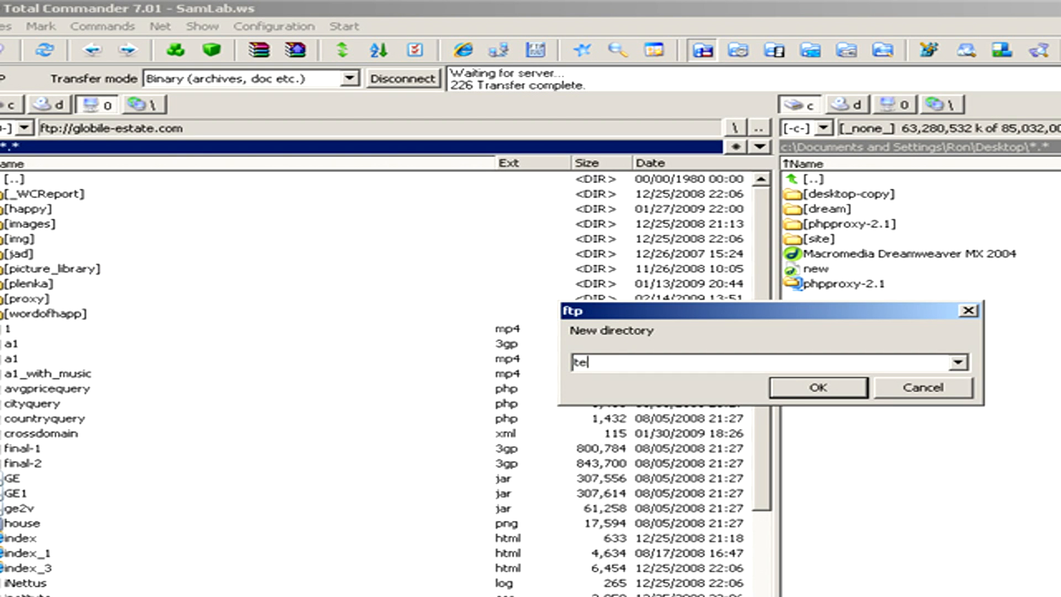
{"action": "left_click", "coordinate": [816, 387]}
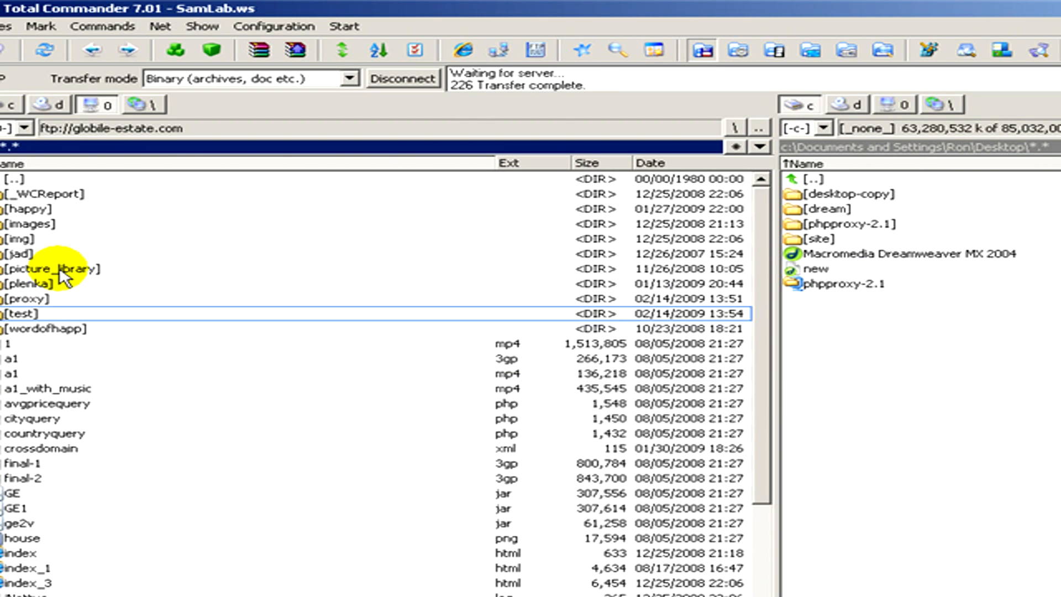
{"action": "mouse_move", "coordinate": [57, 319]}
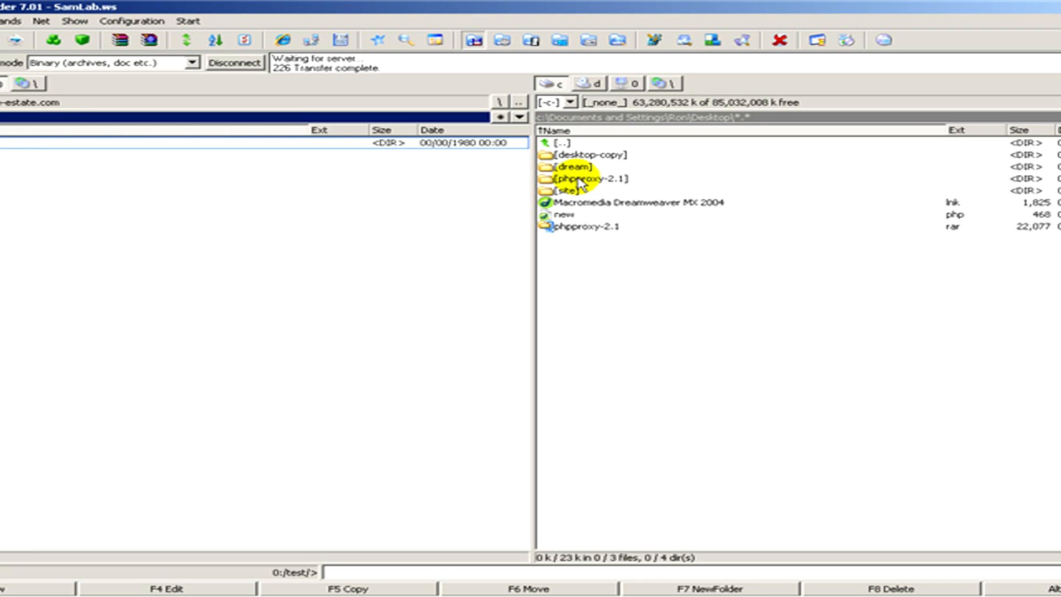
- Upload all files from the local inner phpproxy-2.1 folder into the server's test folder
{"action": "double_click", "coordinate": [588, 178]}
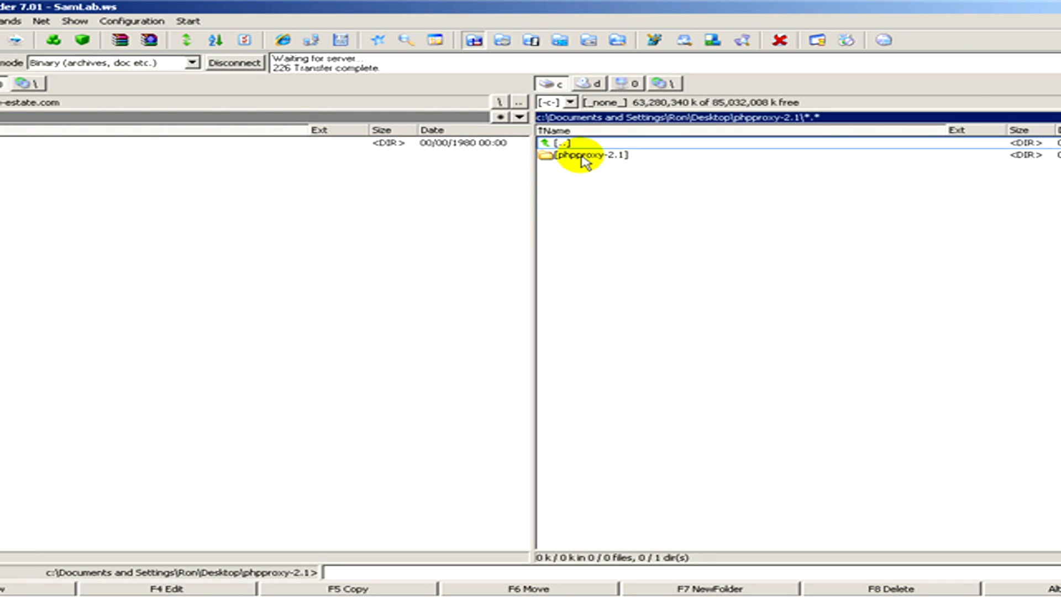
{"action": "double_click", "coordinate": [589, 154]}
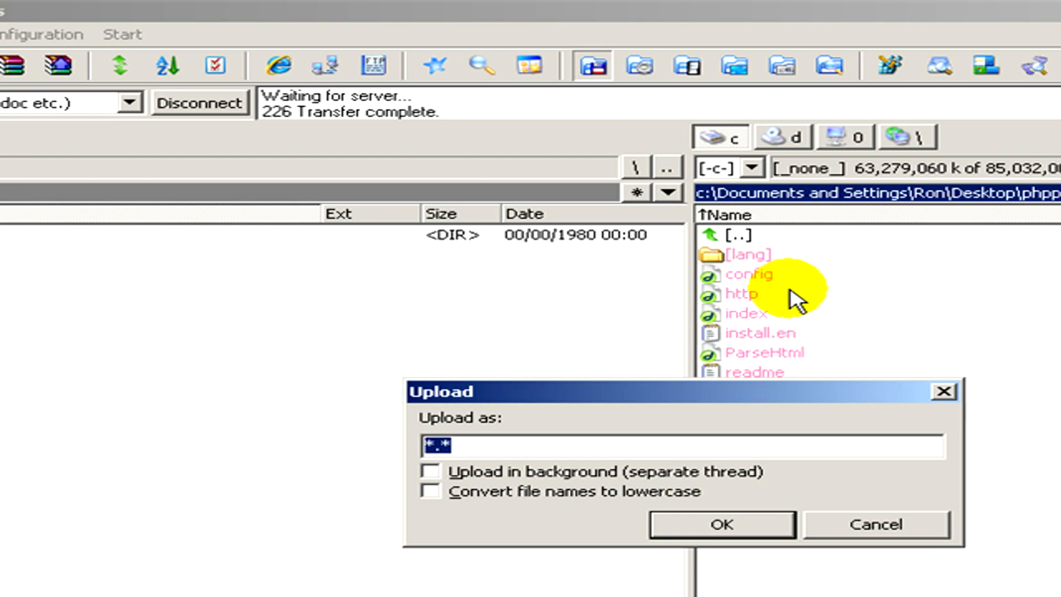
{"action": "left_click", "coordinate": [720, 524]}
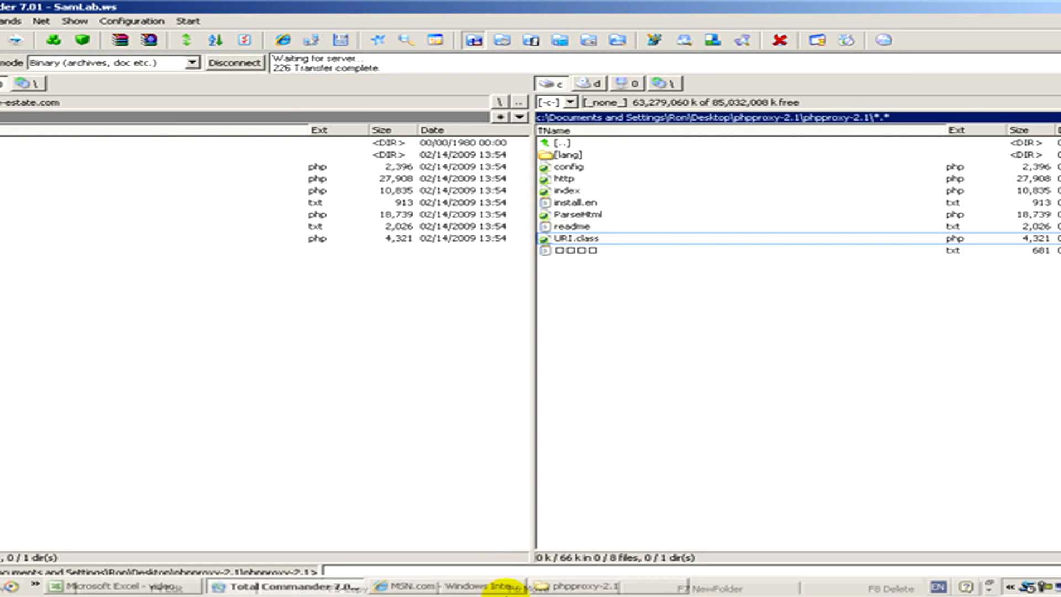
- Go to globile-estate.com/test/index.php in Internet Explorer
{"action": "left_click", "coordinate": [443, 586]}
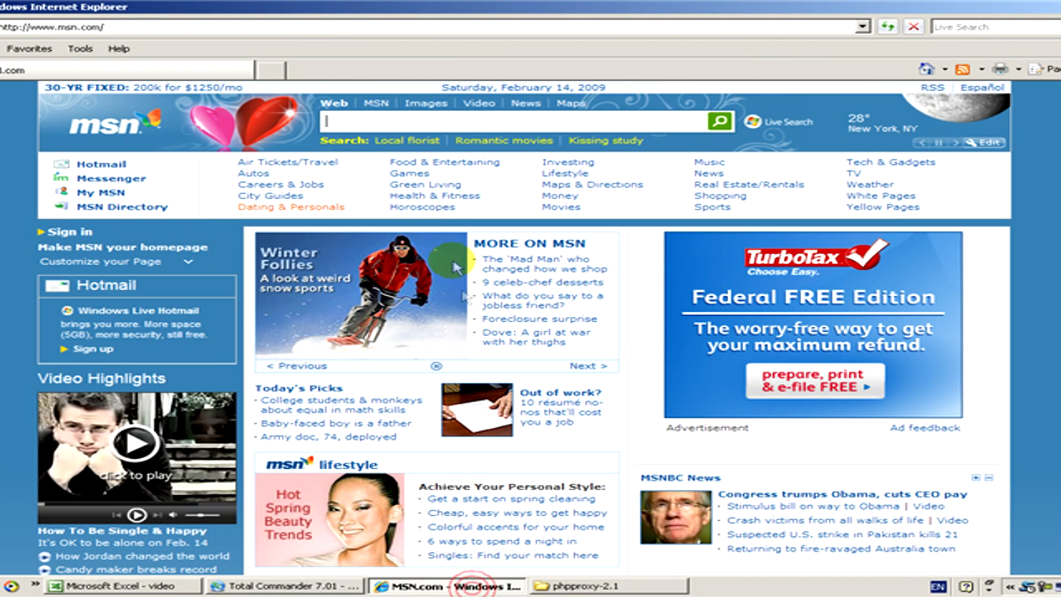
{"action": "left_click", "coordinate": [51, 27]}
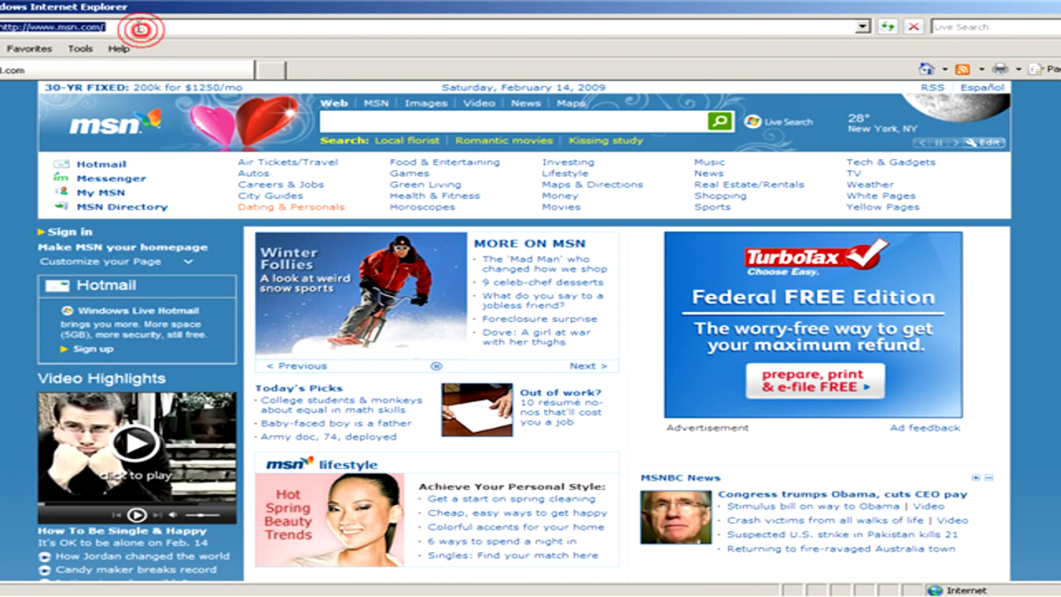
{"action": "type", "text": "globile-estate"}
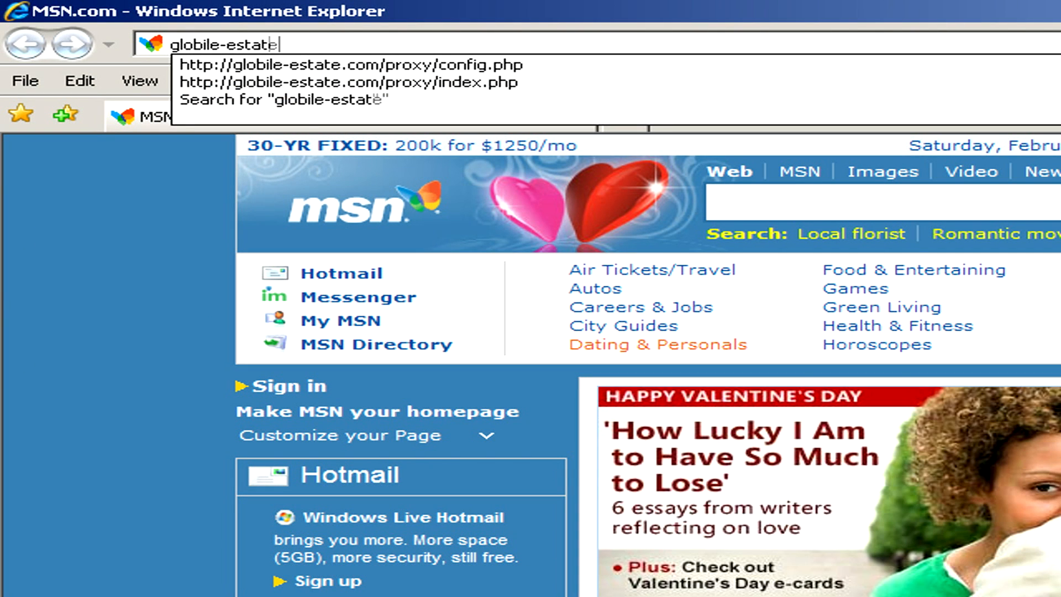
{"action": "type", "text": ".com/"}
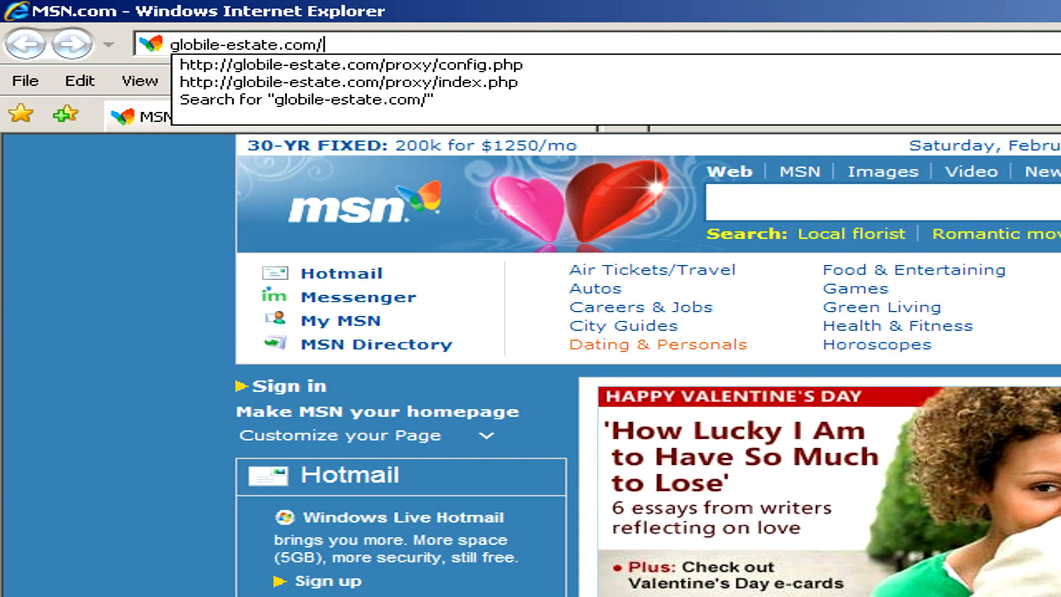
{"action": "type", "text": "test"}
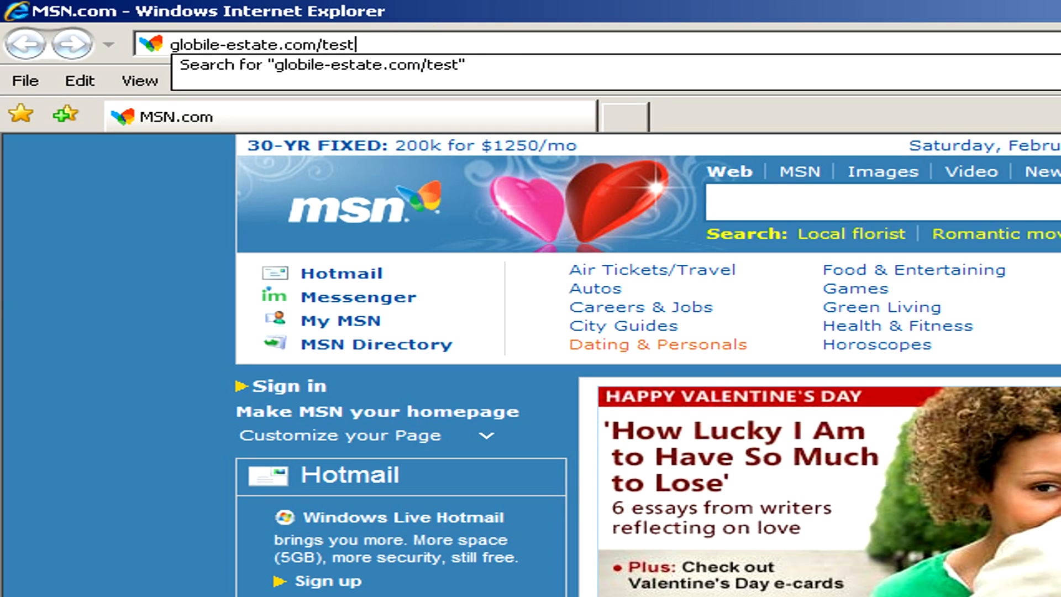
{"action": "type", "text": "/"}
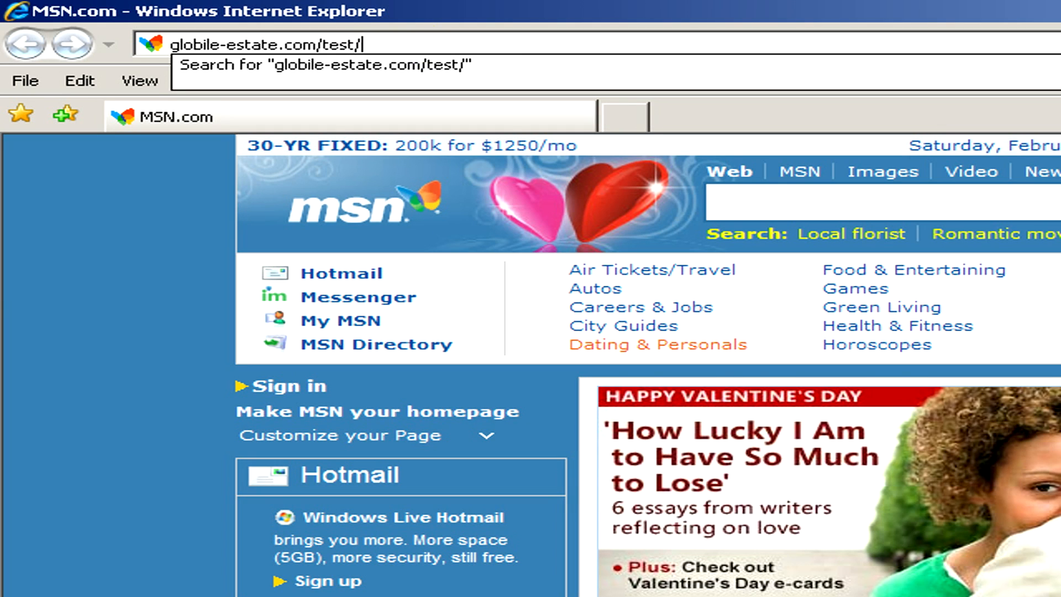
{"action": "type", "text": "index.php"}
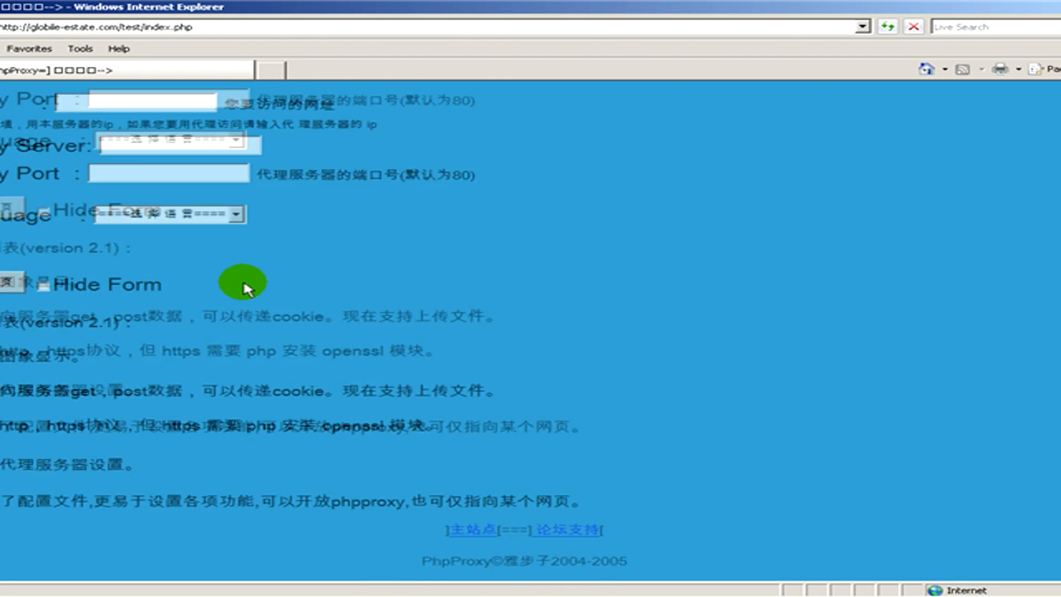
{"action": "left_click", "coordinate": [234, 257]}
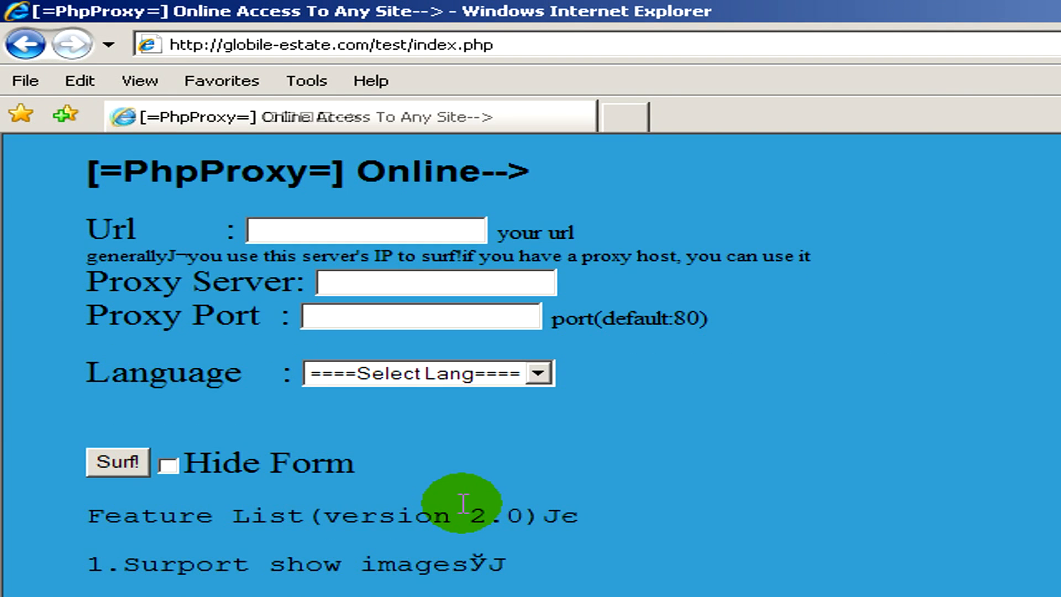
{"action": "mouse_move", "coordinate": [673, 307]}
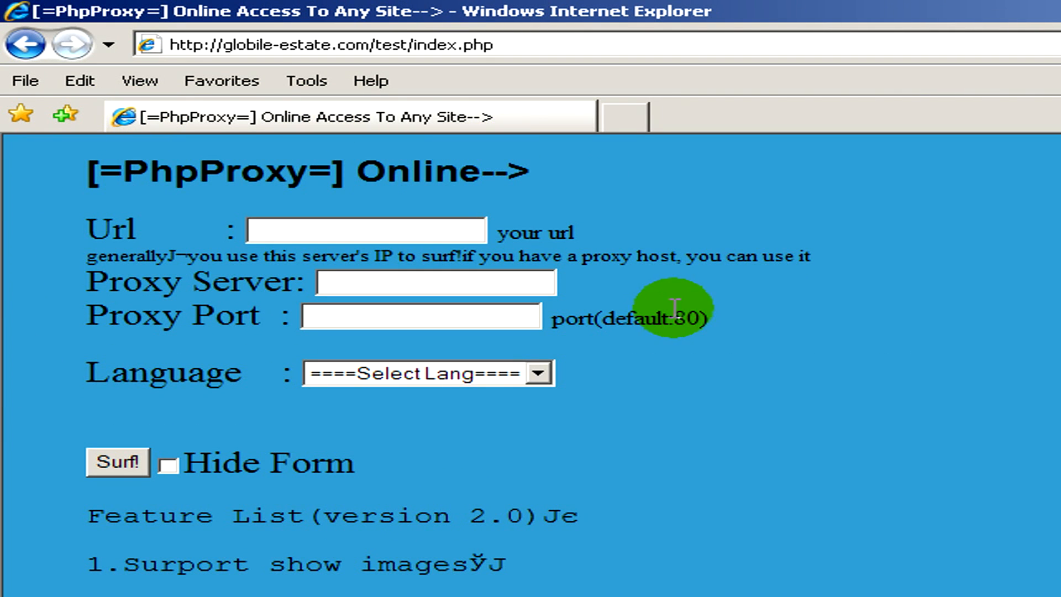
{"action": "mouse_move", "coordinate": [677, 315]}
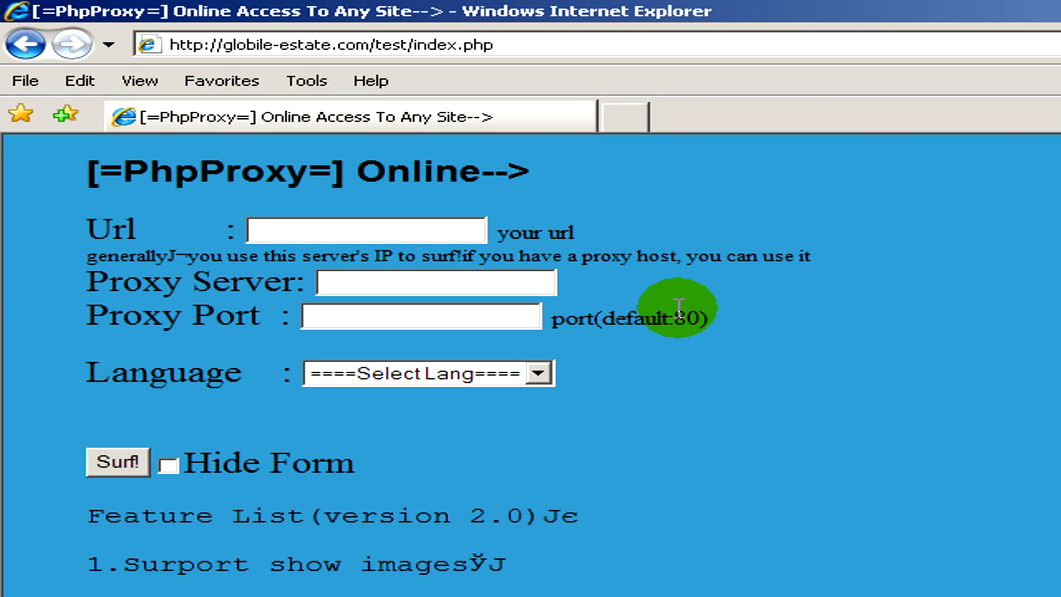